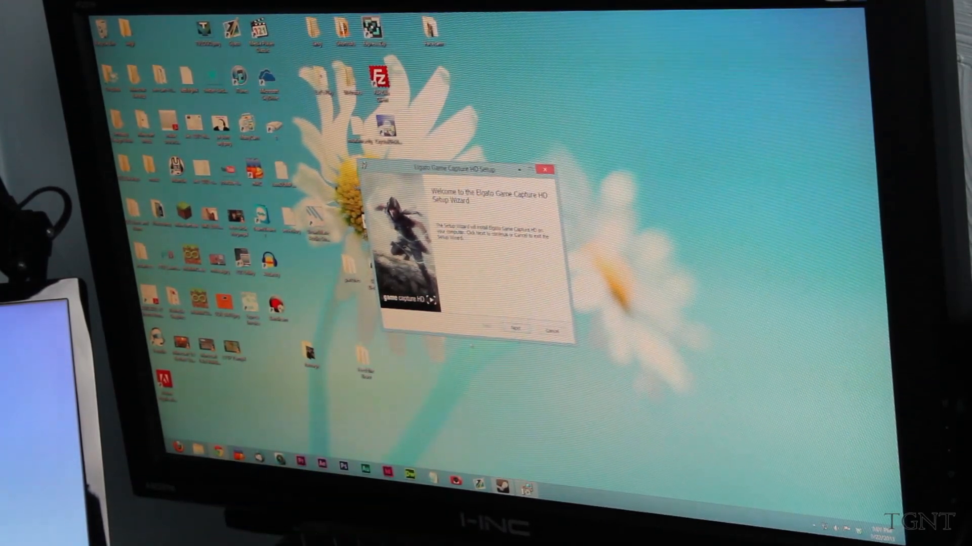
Accept the license agreement and keep the default destination folder, reaching Ready to Install.
click(516, 327)
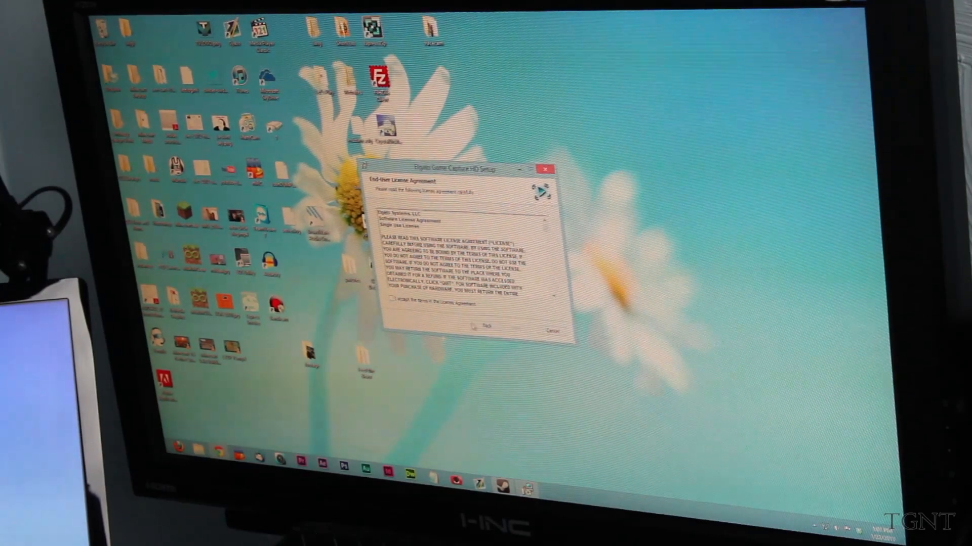
click(394, 303)
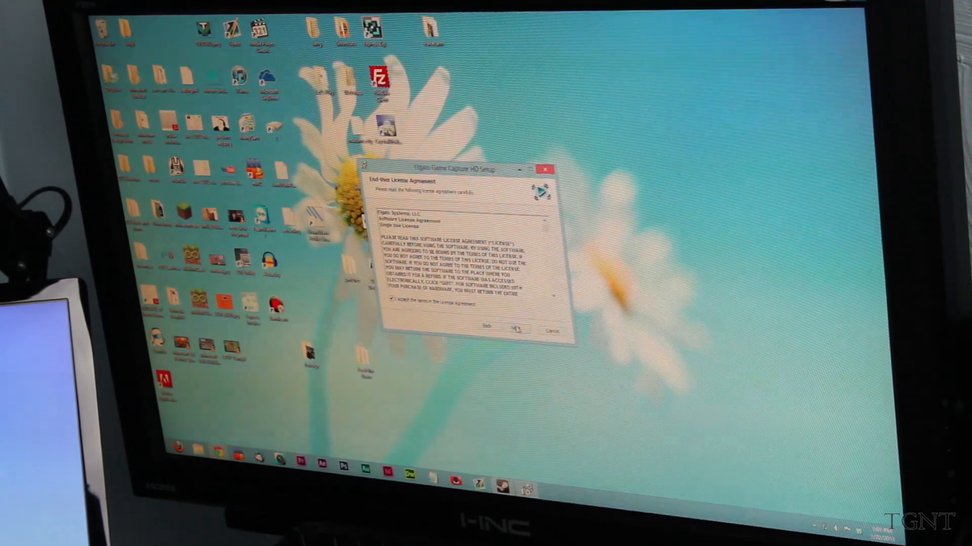
click(516, 327)
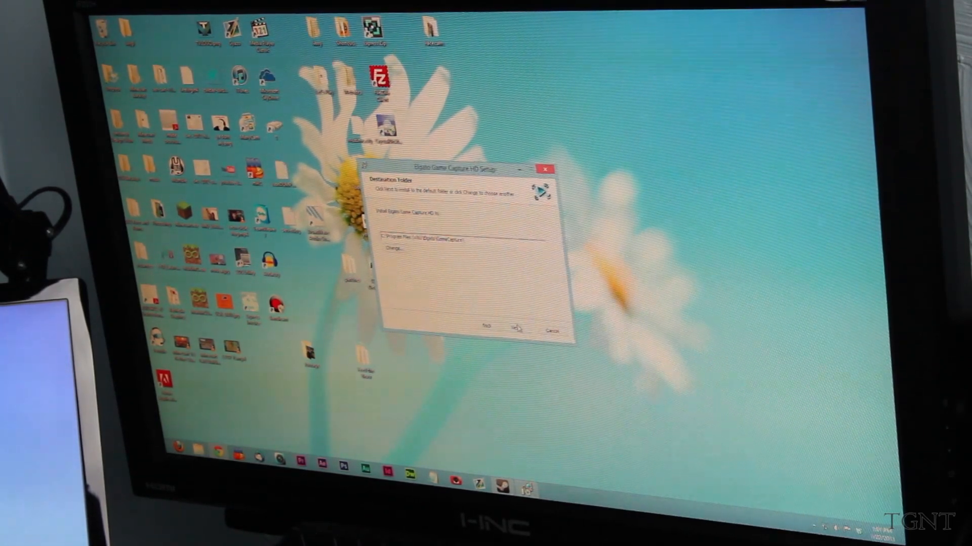
click(489, 328)
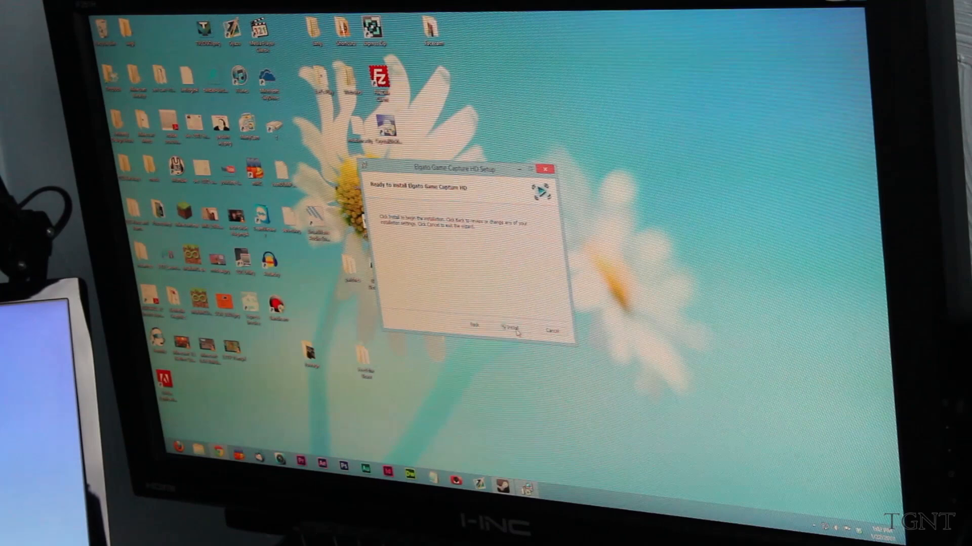
Install Game Capture HD and finish the wizard, leaving the desktop with its new shortcut.
click(509, 329)
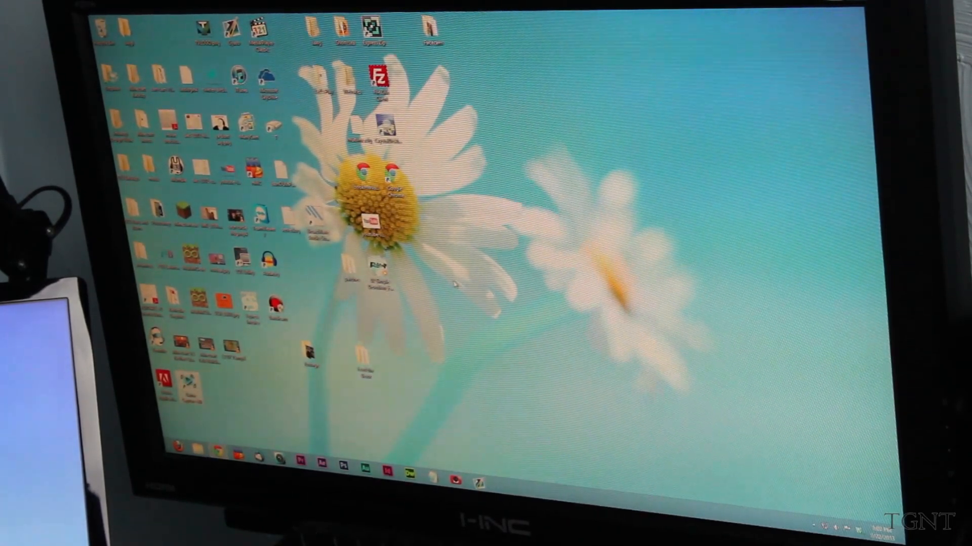
Launch Game Capture HD so the preview shows the Wii U Select a user screen.
click(502, 479)
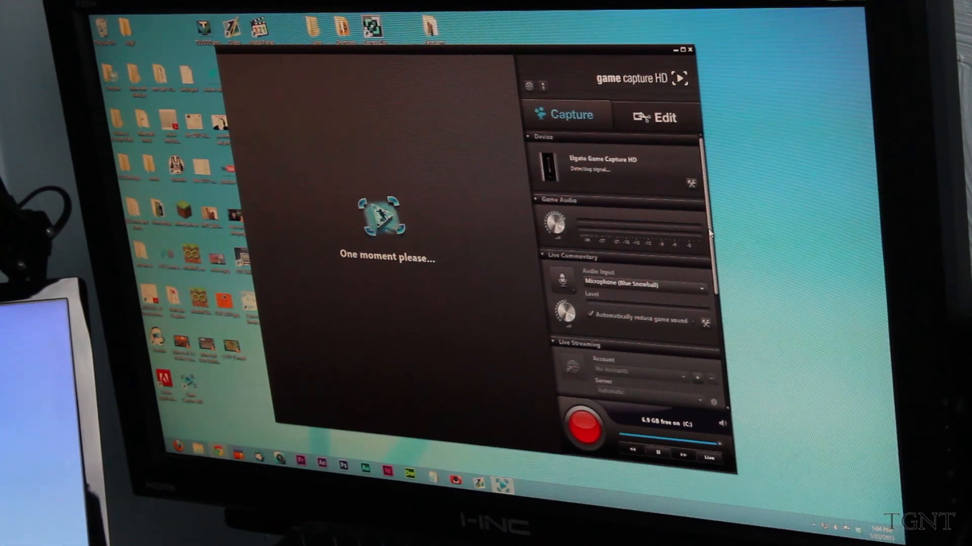
click(584, 427)
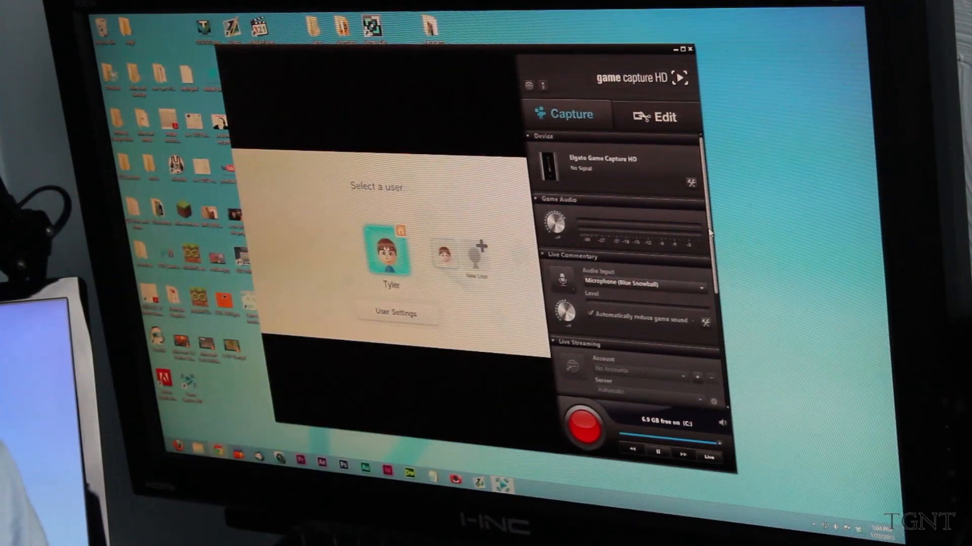
Record the 720p Wii U feed so the elapsed-time counter is running.
click(583, 424)
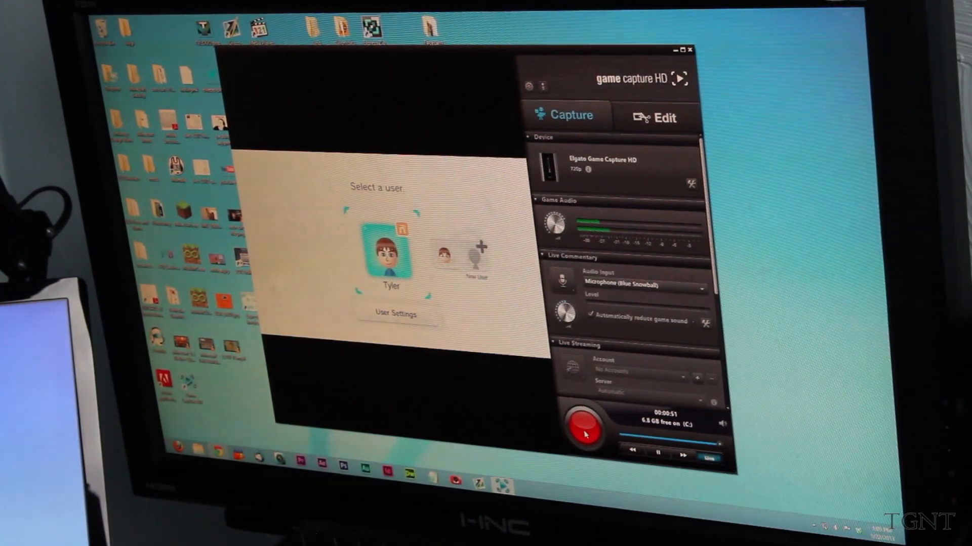
click(584, 426)
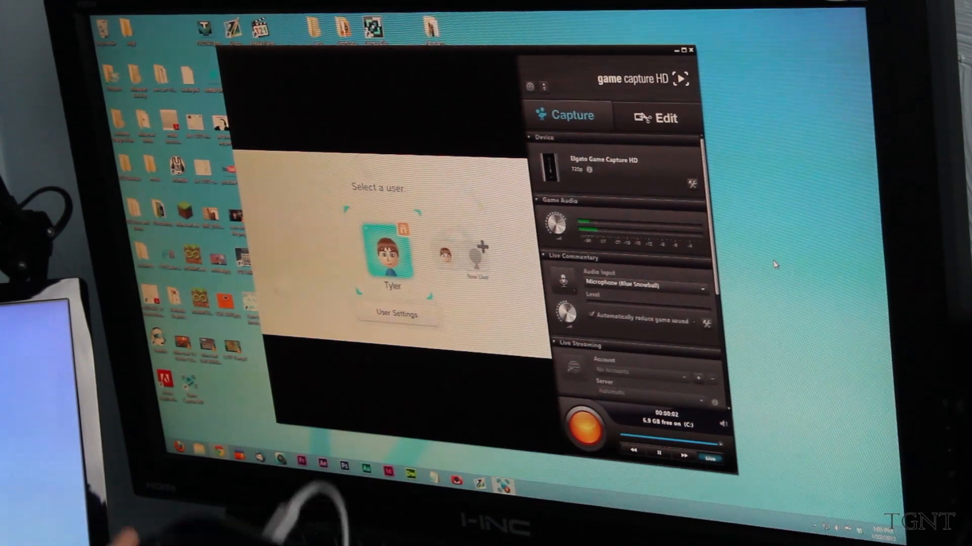